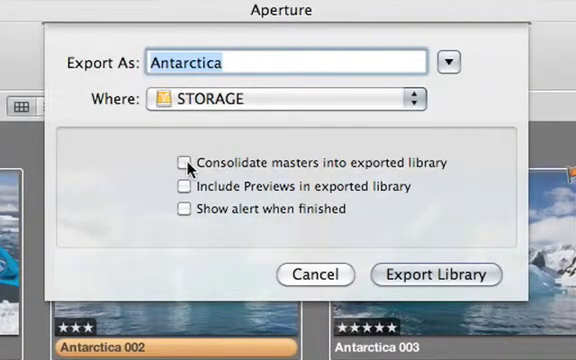
Consolidate masters into the exported Antarctica library and start the export to STORAGE
click(184, 164)
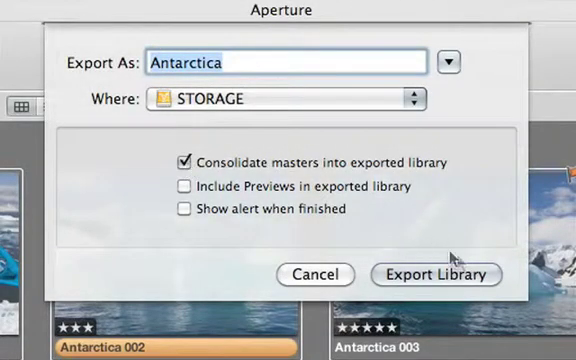
click(436, 274)
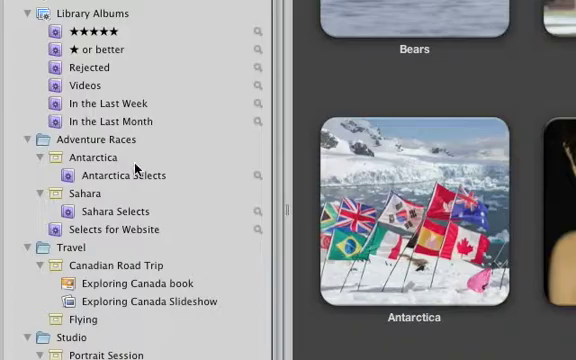
Select the Antarctica project under Adventure Races for another export
click(94, 156)
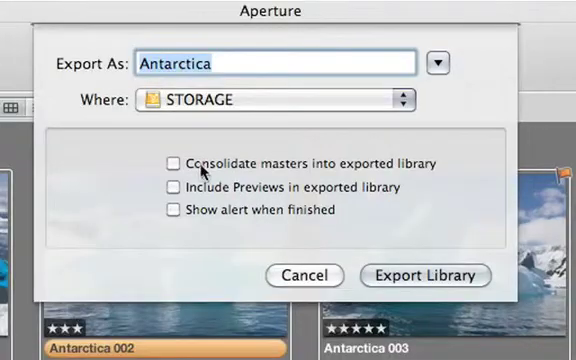
Re-export Antarctica to STORAGE as a library with its masters consolidated
click(168, 164)
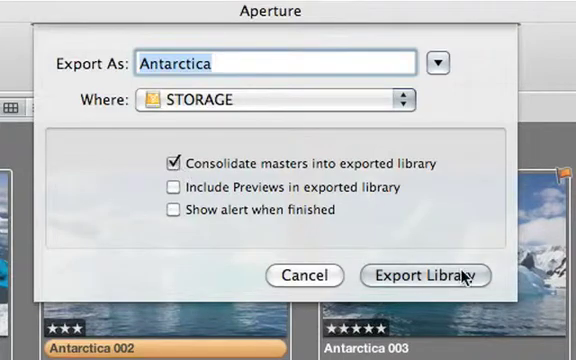
click(424, 276)
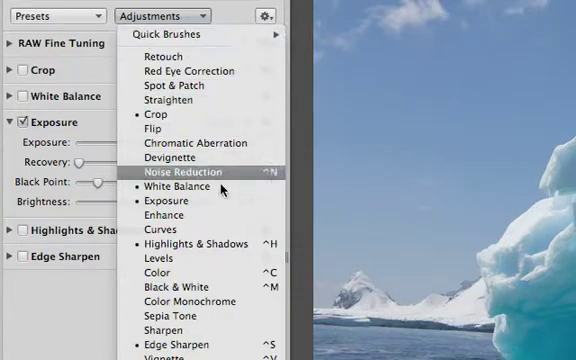
Add Noise Reduction to the photo and keyword Antarctica 003 with Antarctica, Iceberg
click(196, 172)
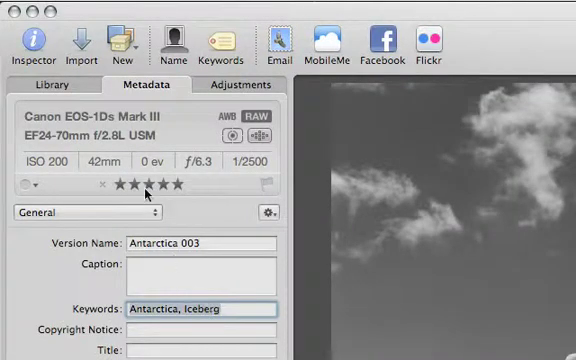
click(124, 40)
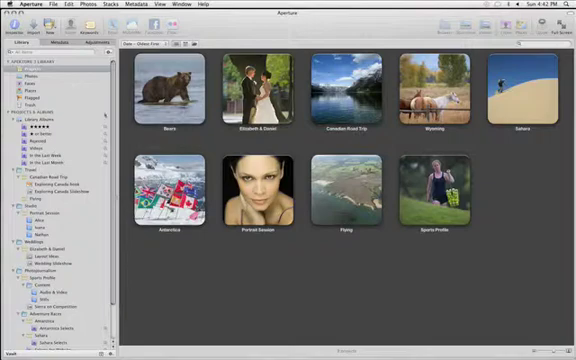
Import the edited Antarctica library from STORAGE into the main library
click(68, 4)
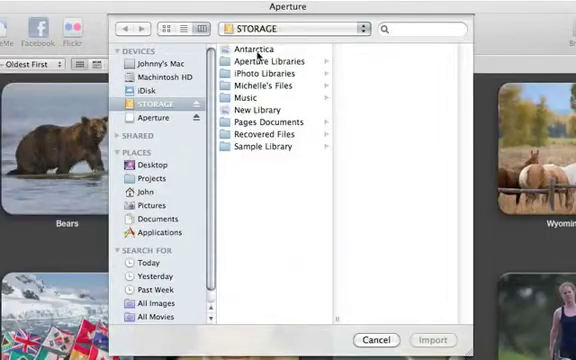
click(378, 340)
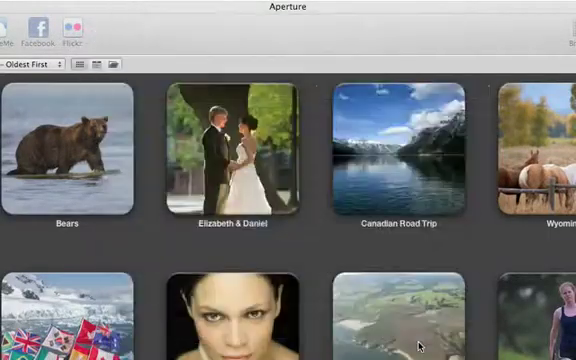